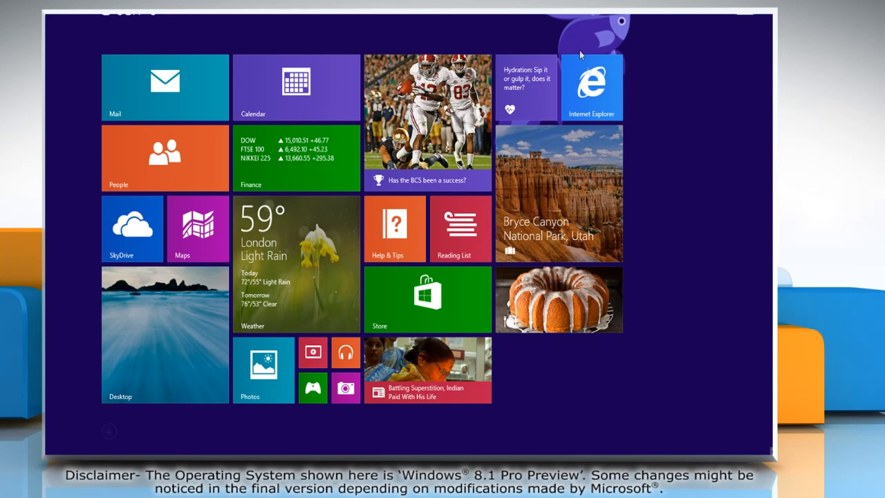
# Step: Launch Internet Explorer from the Windows 8.1 Start screen tile
pyautogui.click(591, 88)
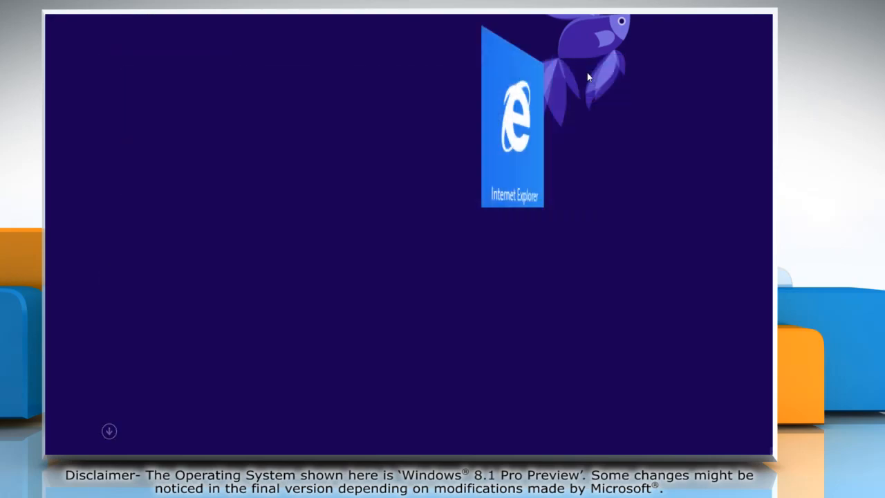
pyautogui.click(511, 118)
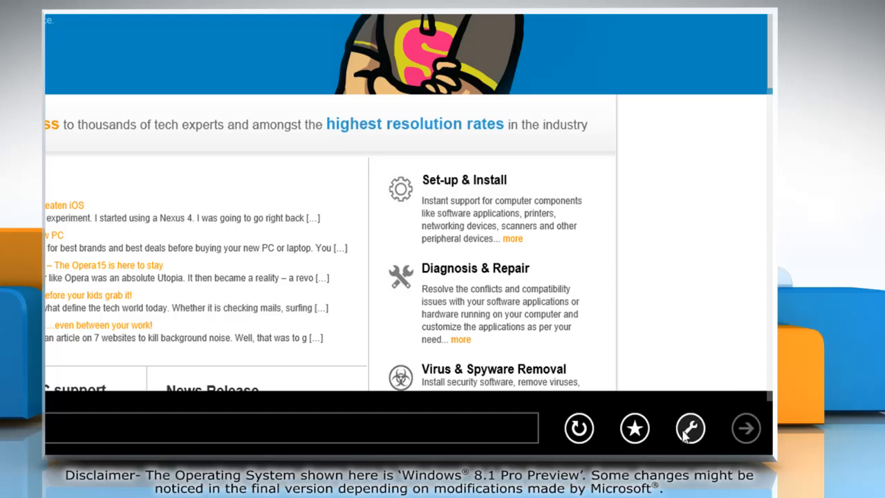
# Step: Show the iyogi.net page in desktop Internet Explorer with the File menu open
pyautogui.click(689, 428)
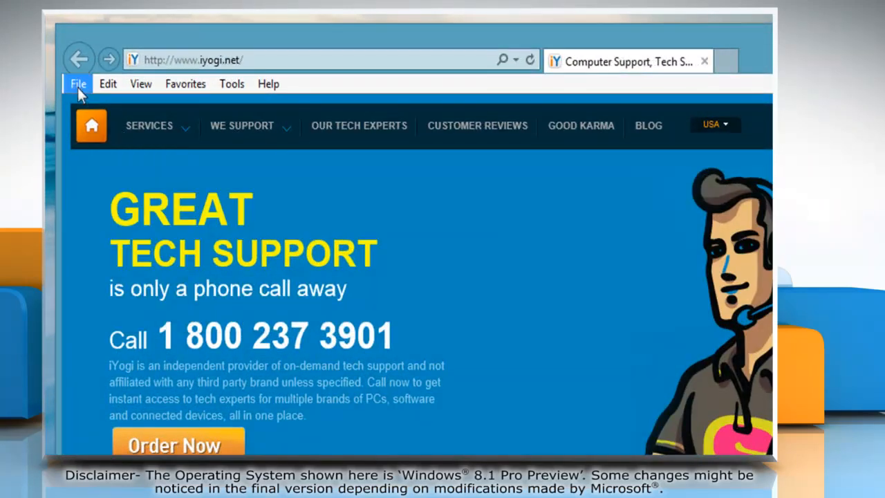
pyautogui.click(77, 85)
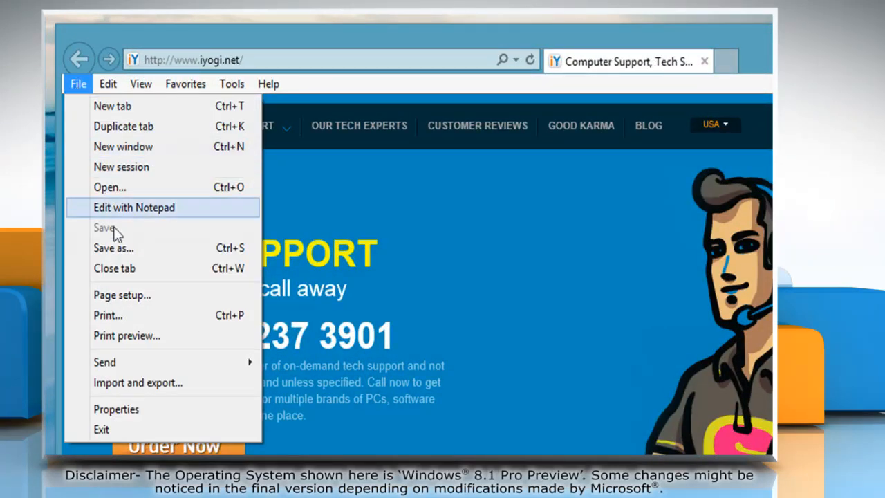
pyautogui.moveTo(155, 382)
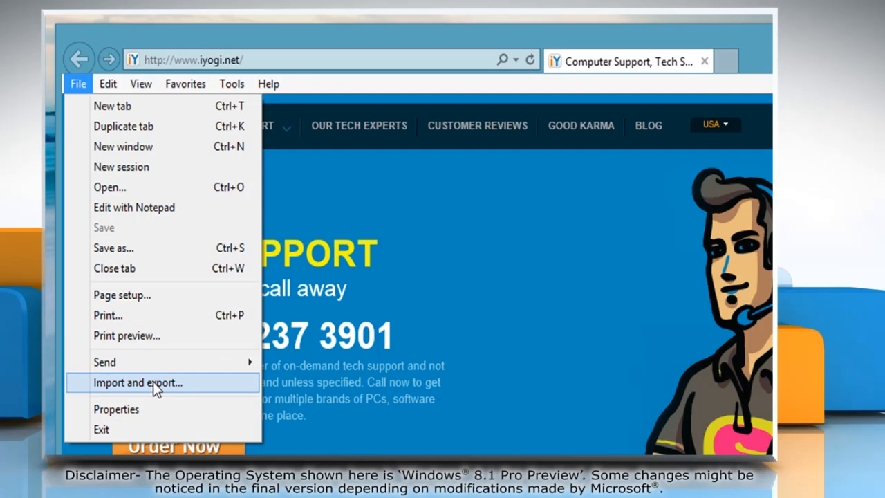
# Step: Start the Import/Export Settings wizard from File > Import and export
pyautogui.click(138, 382)
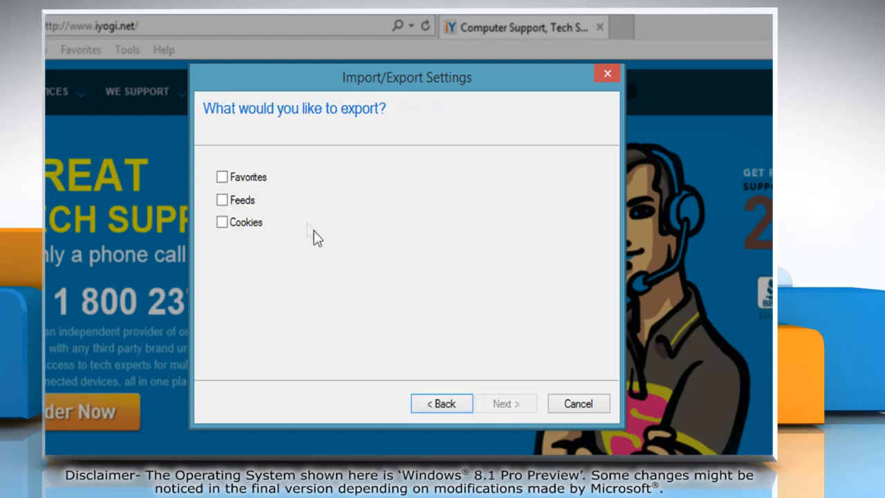
# Step: Export Favorites from the top-level Favorites folder and reach the destination step
pyautogui.click(221, 177)
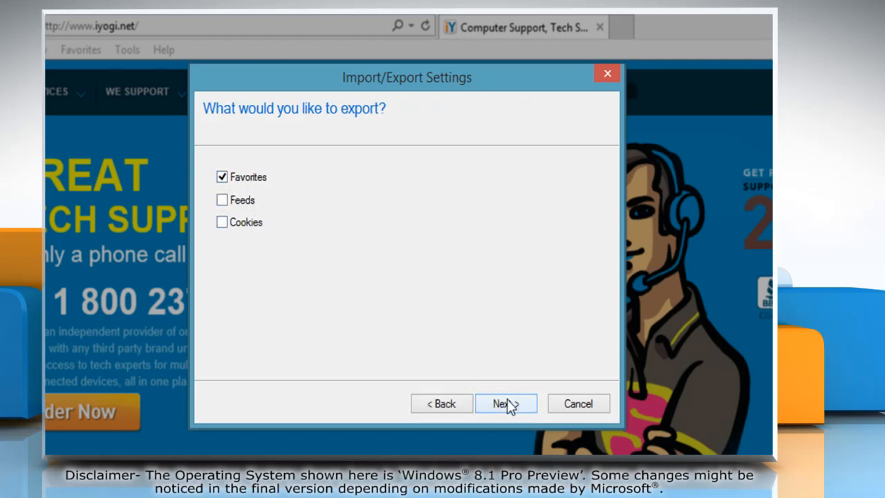
pyautogui.click(506, 403)
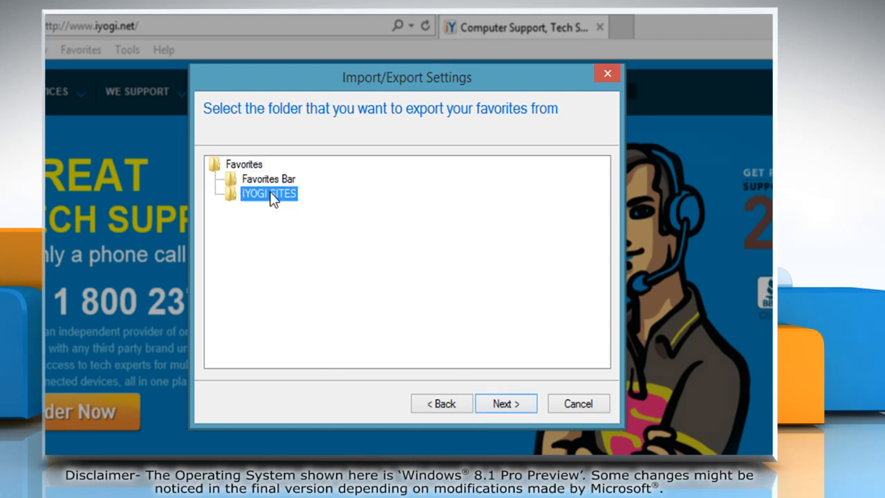
pyautogui.click(244, 163)
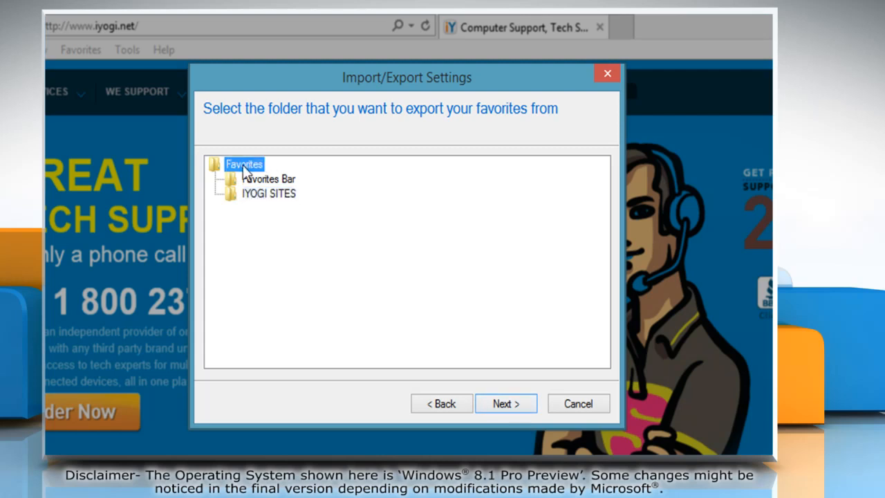
pyautogui.moveTo(506, 403)
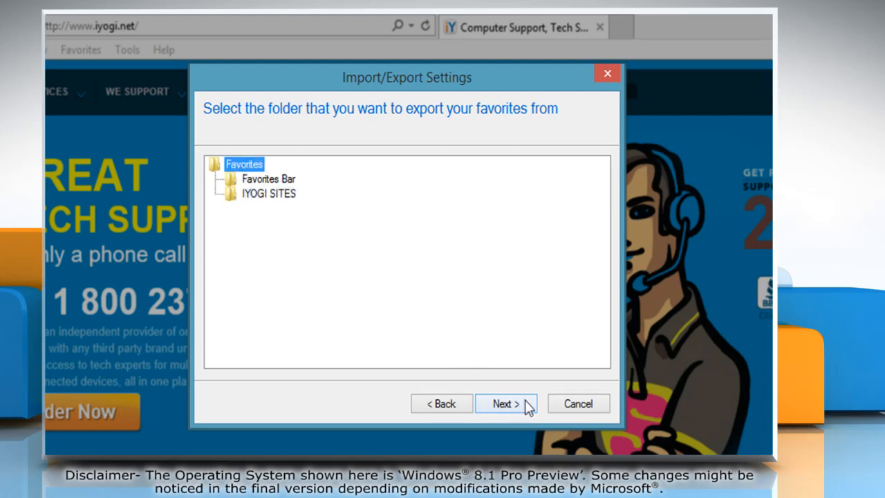
pyautogui.click(504, 404)
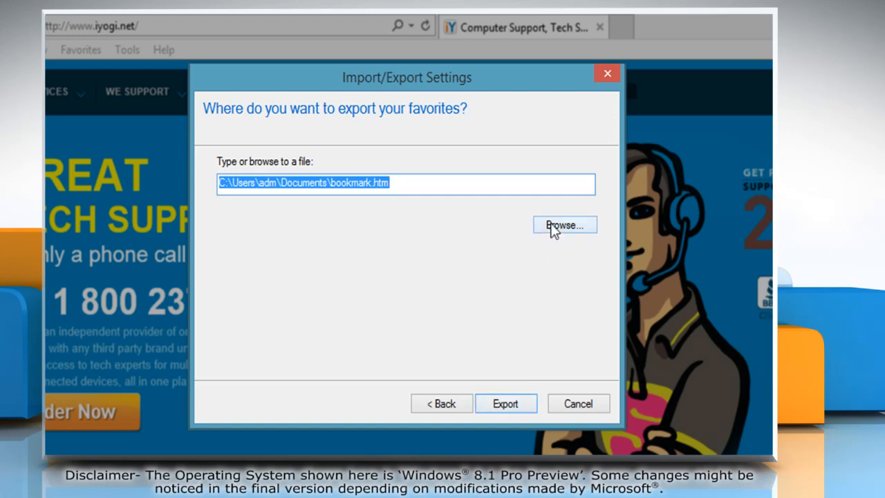
# Step: Save the export file as bookmark.htm on the Desktop
pyautogui.click(564, 224)
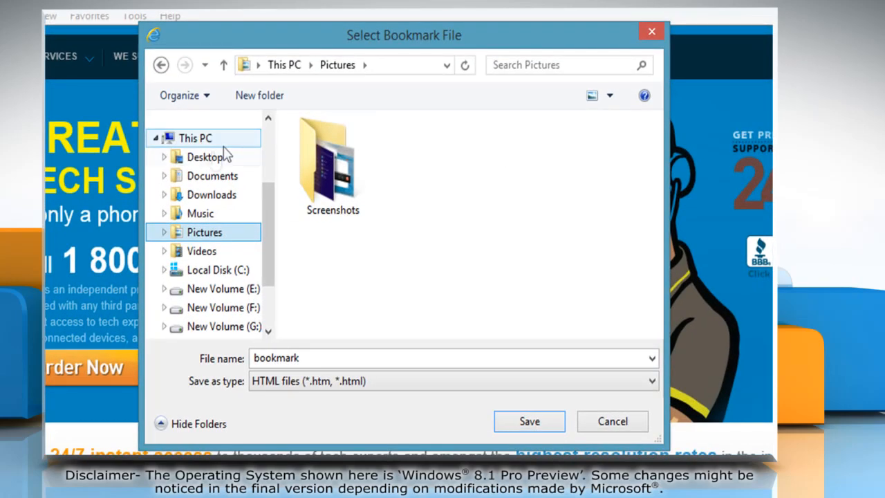
pyautogui.click(204, 157)
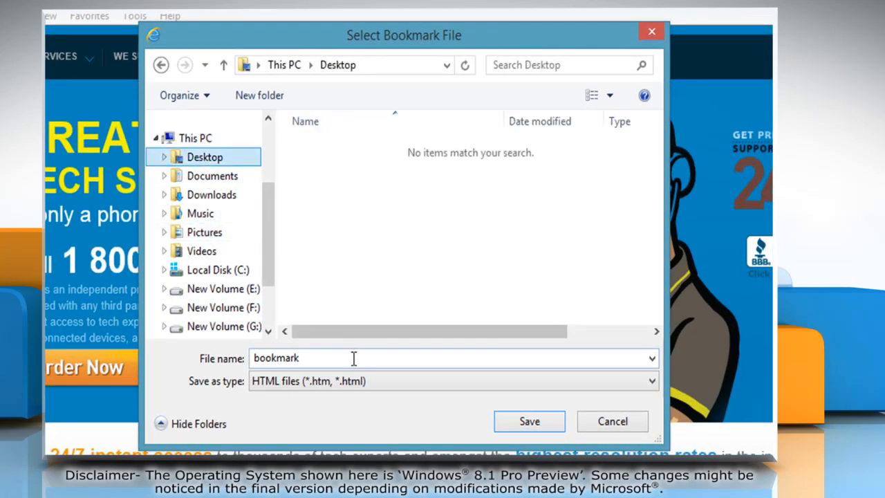
pyautogui.moveTo(453, 404)
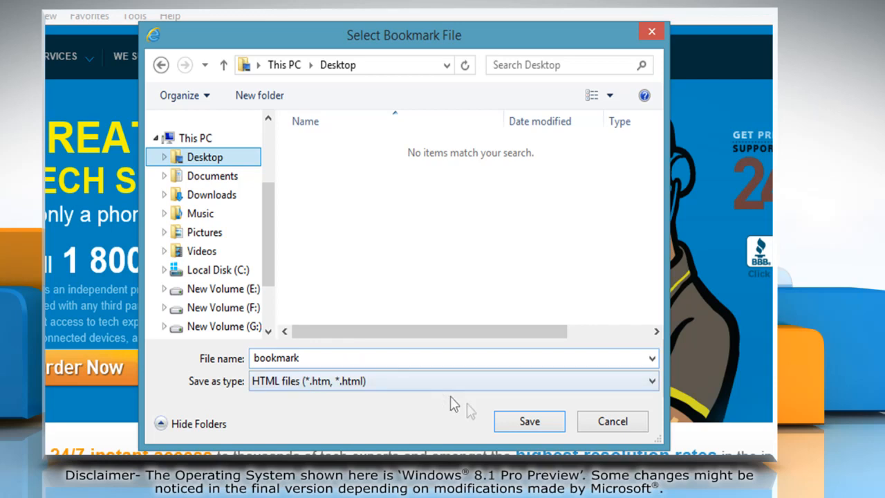
pyautogui.click(528, 421)
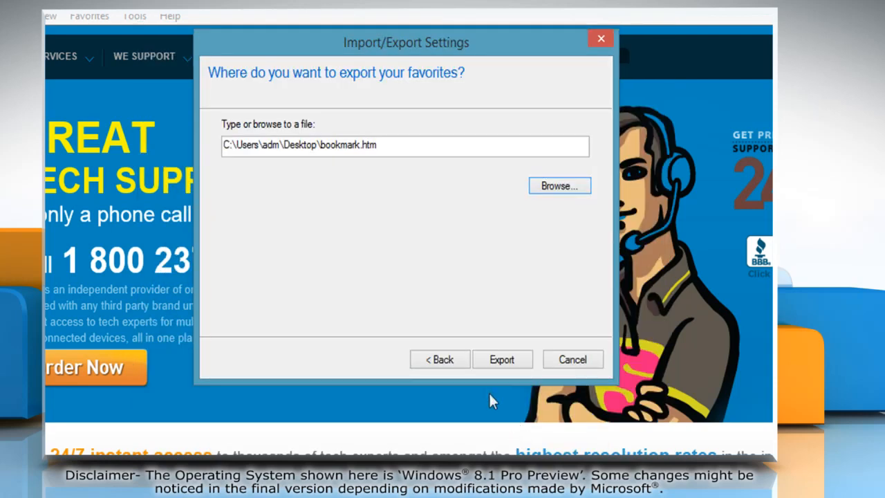
# Step: Export the favorites to bookmark.htm and finish the wizard after success
pyautogui.click(501, 359)
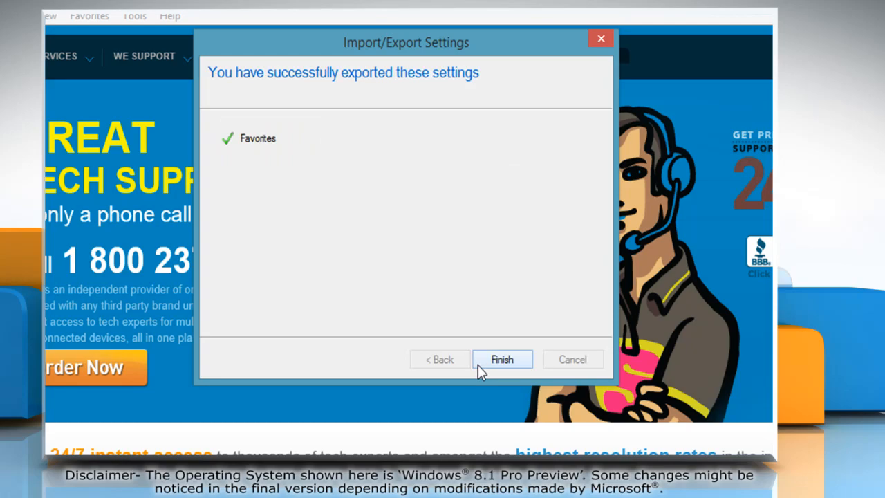
pyautogui.click(502, 360)
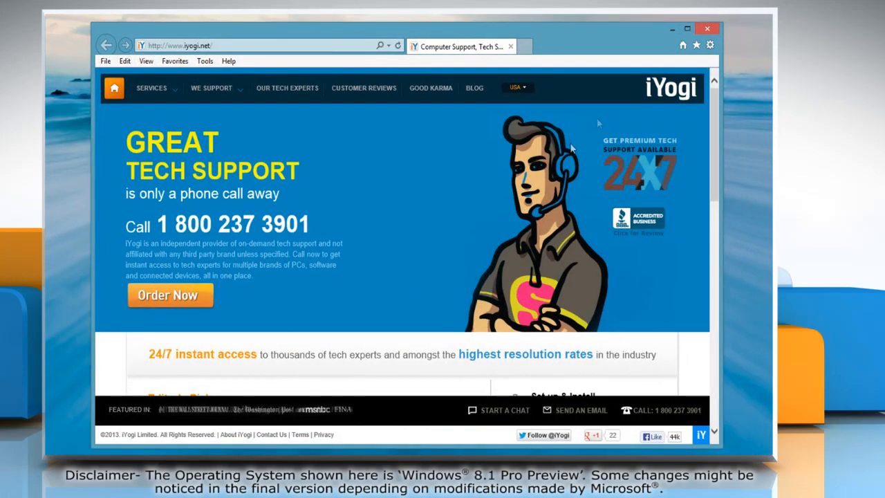